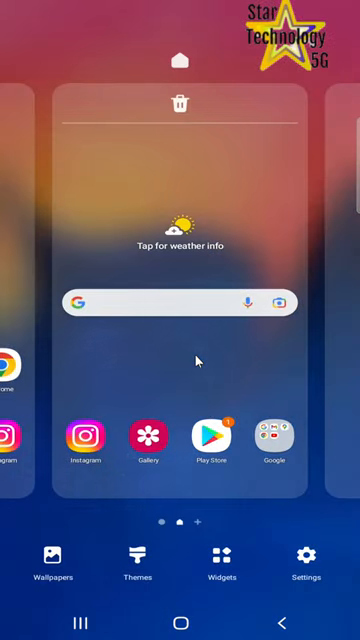
{"action": "mouse_move", "coordinate": [180, 365]}
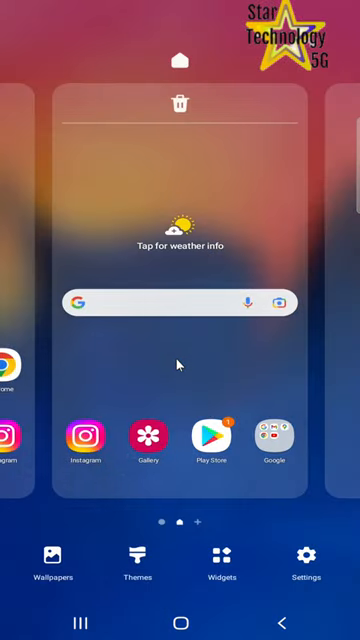
{"action": "mouse_move", "coordinate": [205, 310]}
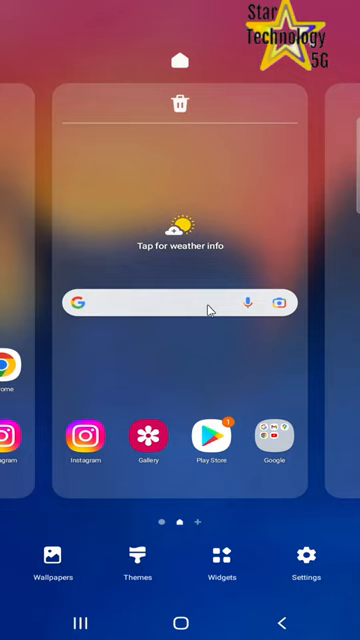
{"action": "mouse_move", "coordinate": [207, 309]}
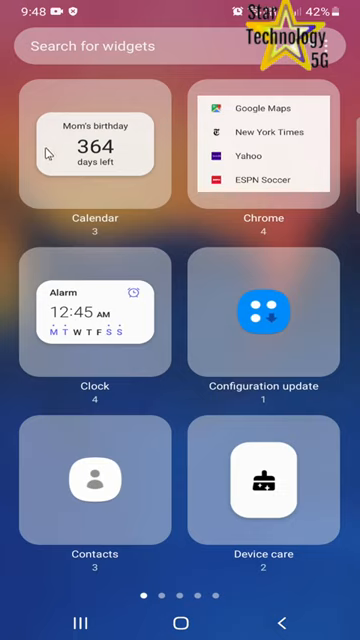
{"action": "mouse_move", "coordinate": [315, 146]}
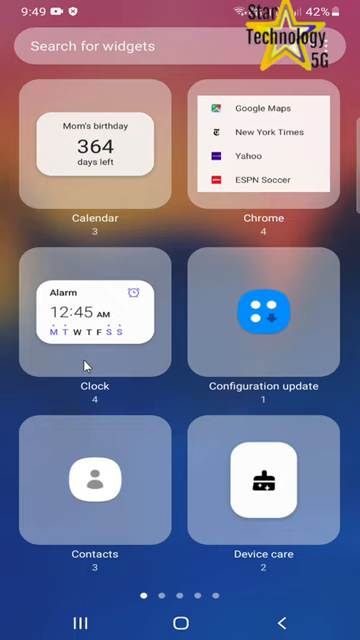
- Open the Clock widget and browse its design previews
{"action": "left_click", "coordinate": [96, 315]}
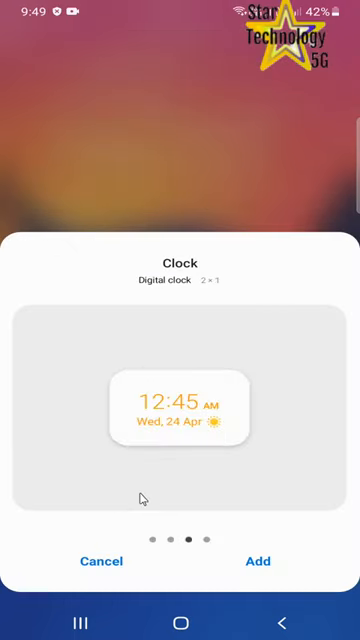
{"action": "scroll", "scroll_direction": "left", "scroll_amount": 3}
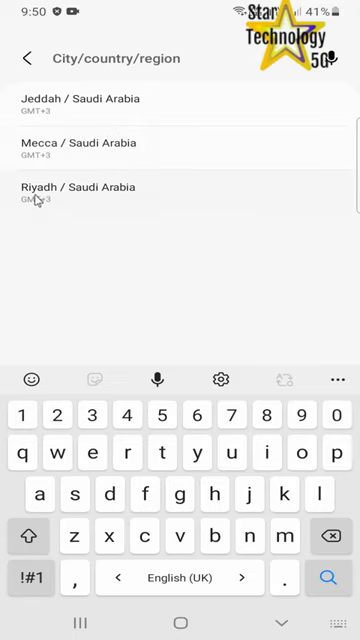
- Add Riyadh, Saudi Arabia as the dual clock widget's city from the map
{"action": "left_click", "coordinate": [78, 193]}
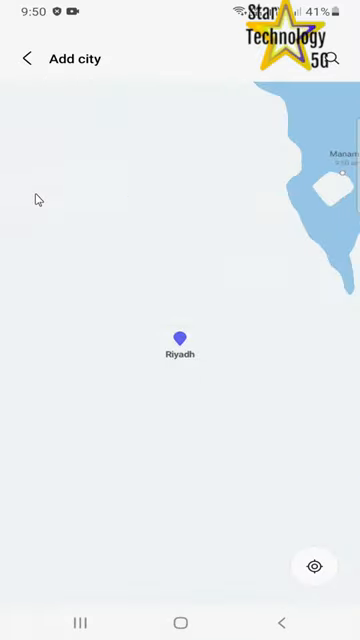
{"action": "left_click", "coordinate": [180, 335]}
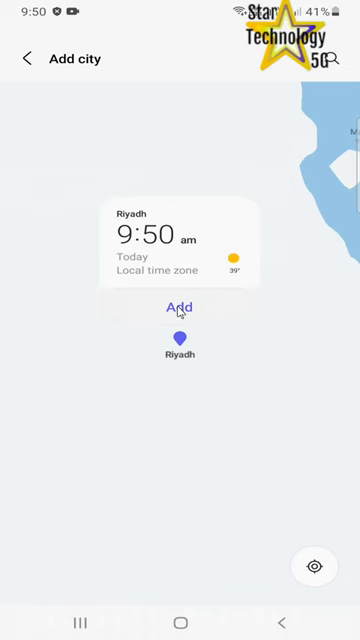
{"action": "left_click", "coordinate": [180, 306]}
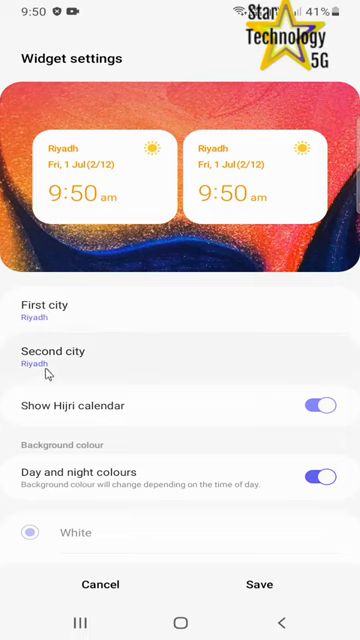
{"action": "mouse_move", "coordinate": [198, 362]}
{"action": "type", "text": "i"}
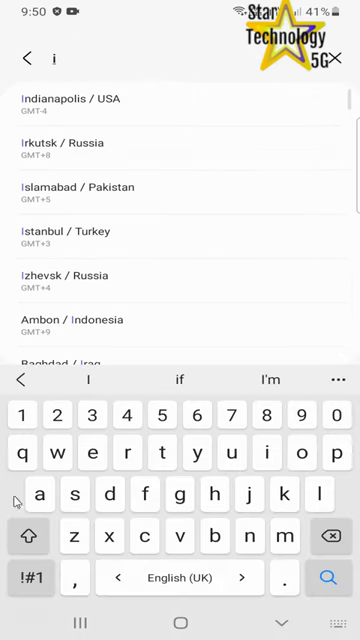
- Search 'is' and change the second city to Islamabad, Pakistan
{"action": "type", "text": "s"}
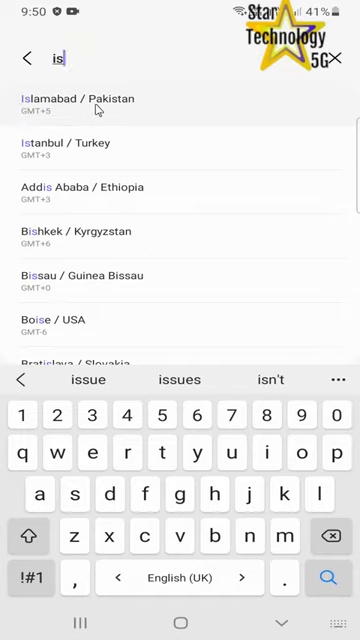
{"action": "left_click", "coordinate": [78, 104]}
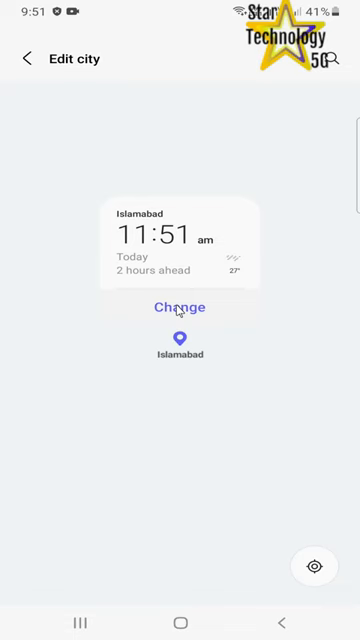
{"action": "left_click", "coordinate": [178, 307]}
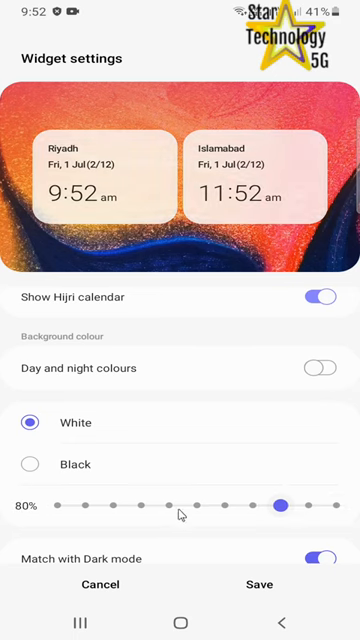
- Drag the widget background transparency slider from 80% down to 0%
{"action": "left_click_drag", "start_coordinate": [283, 505], "coordinate": [145, 505]}
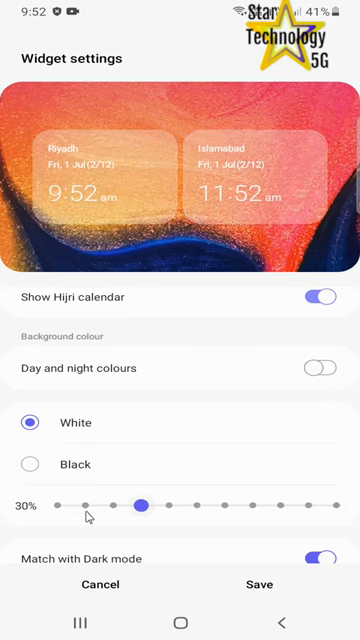
{"action": "left_click_drag", "start_coordinate": [145, 503], "coordinate": [50, 503]}
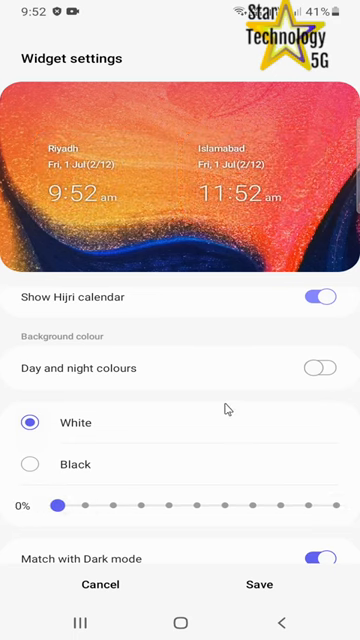